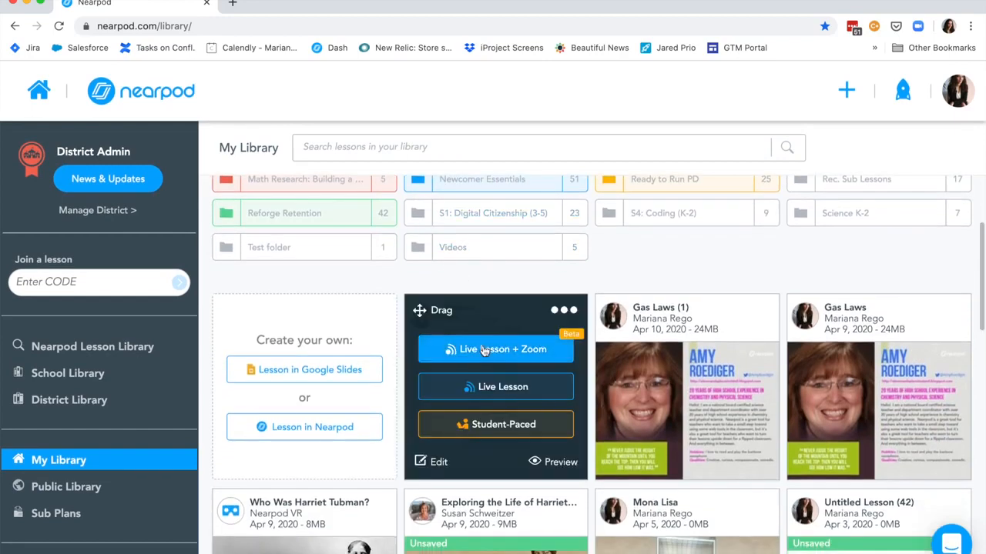
# Launch a new Live Lesson + Zoom session of the lesson, getting join code EDMBC.
pyautogui.click(496, 348)
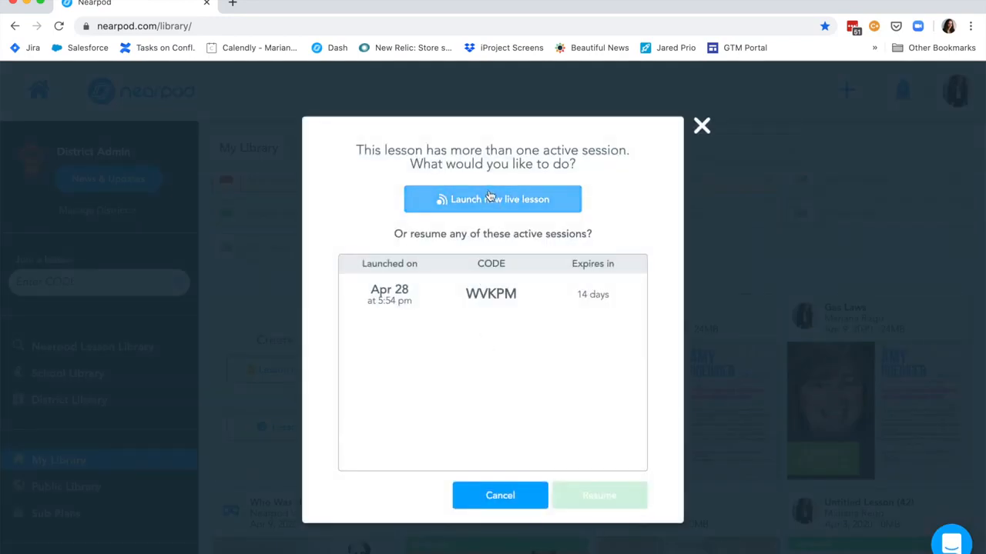
pyautogui.click(492, 199)
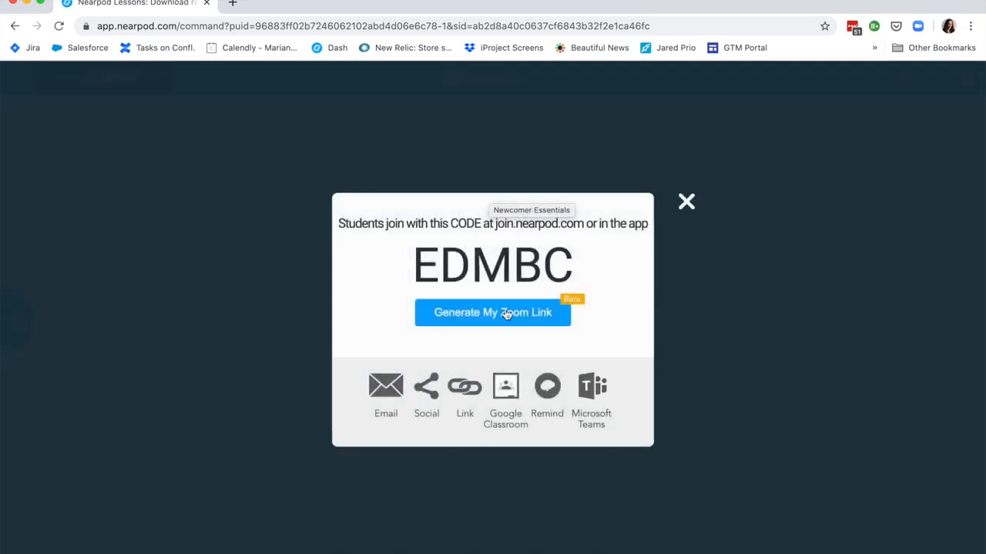
# Generate the lesson's Zoom link, authorize Nearpod on Zoom, and start the meeting.
pyautogui.click(492, 312)
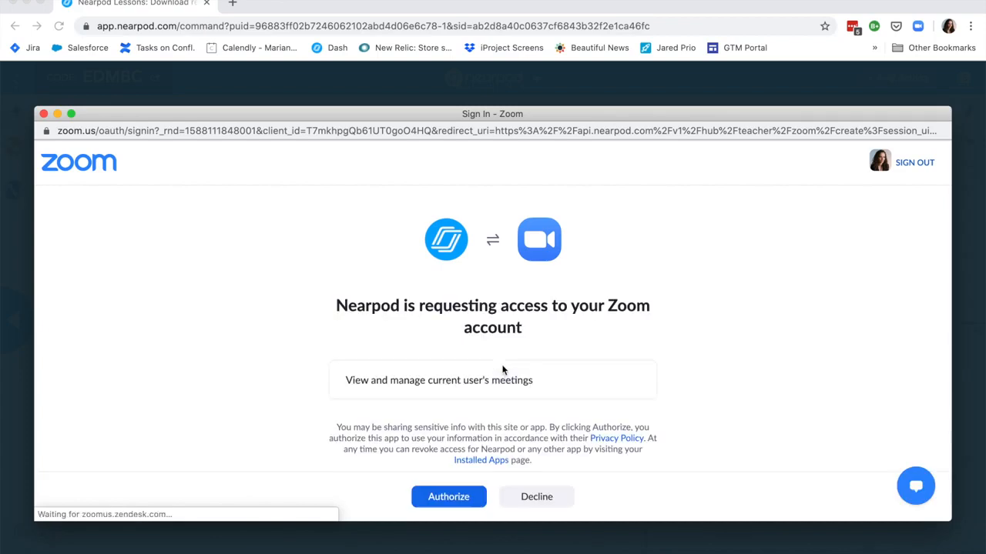
pyautogui.click(448, 496)
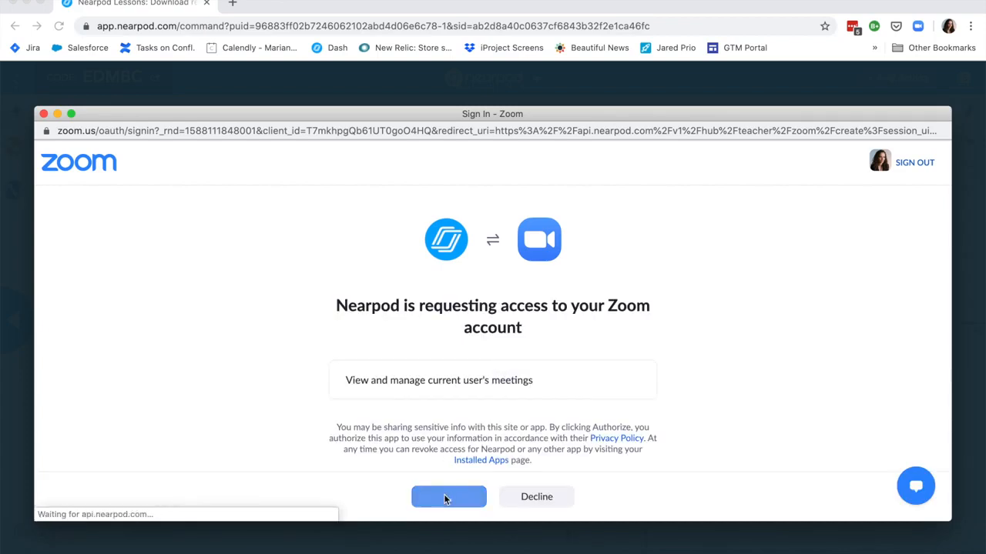
pyautogui.click(448, 496)
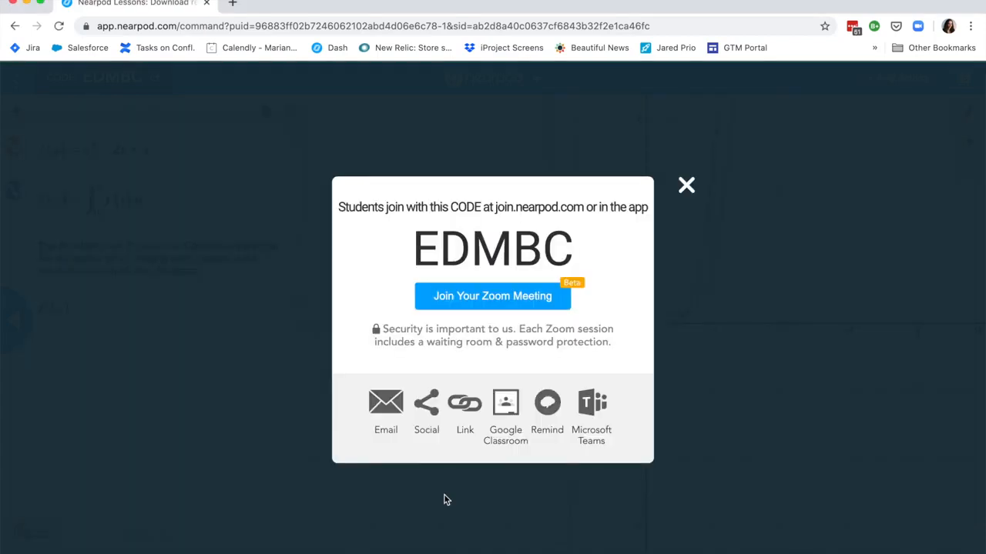
pyautogui.click(492, 296)
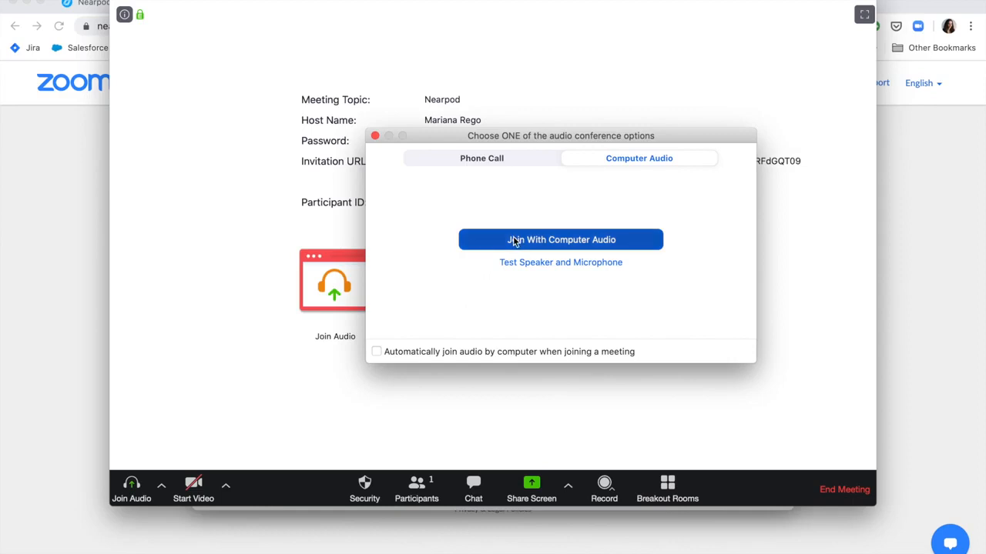
# Connect computer audio in the Zoom meeting and admit the waiting participant.
pyautogui.click(561, 240)
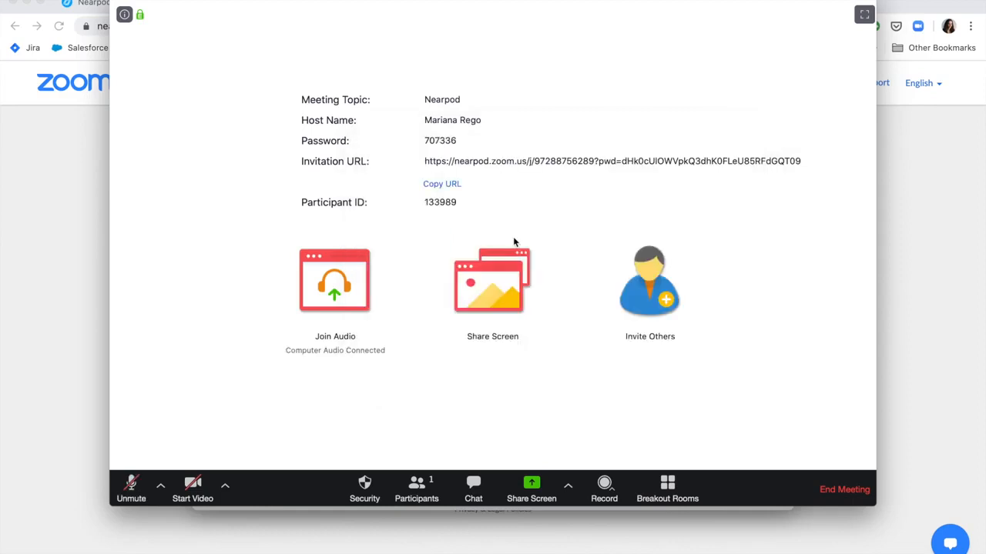
pyautogui.click(131, 4)
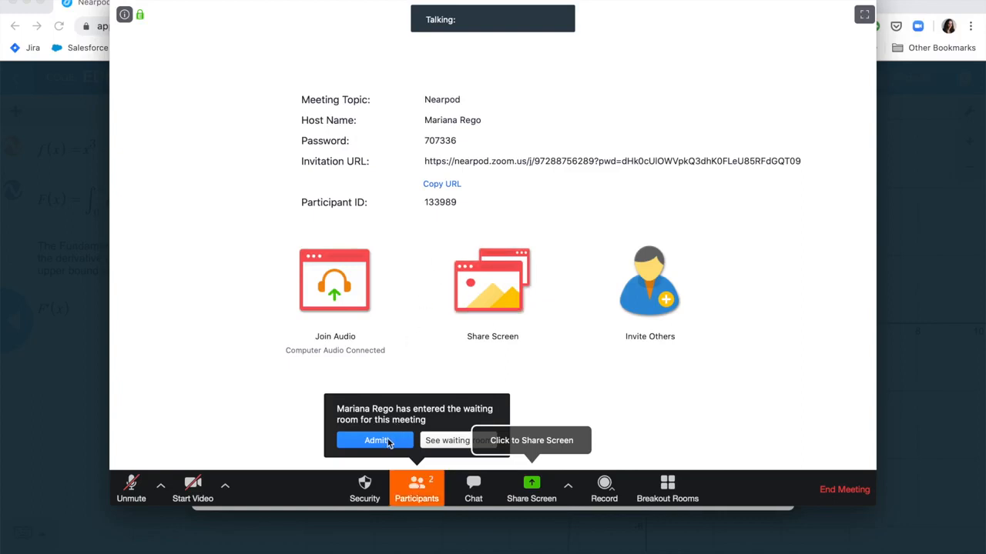
pyautogui.click(375, 441)
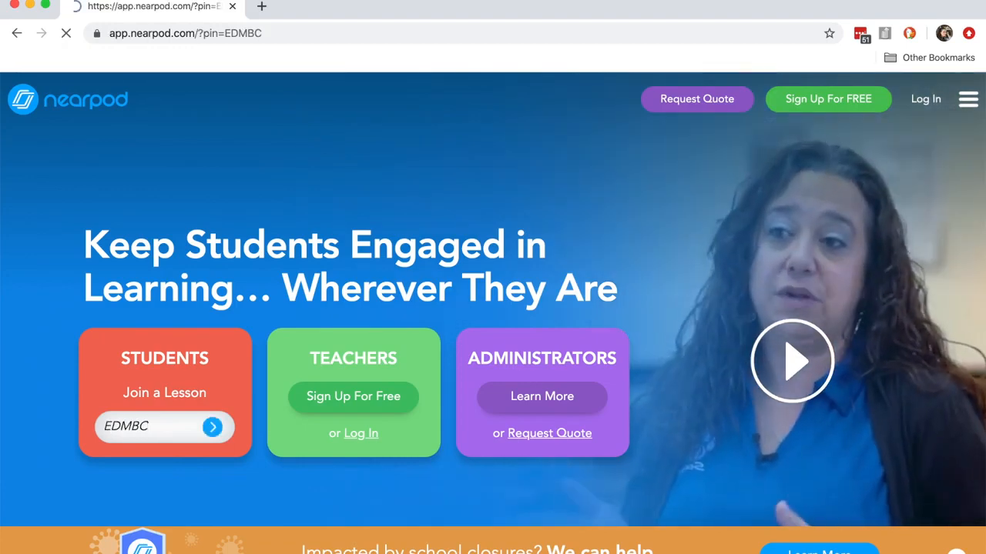
# Join Nearpod session EDMBC as a student named 'Student'.
pyautogui.click(212, 426)
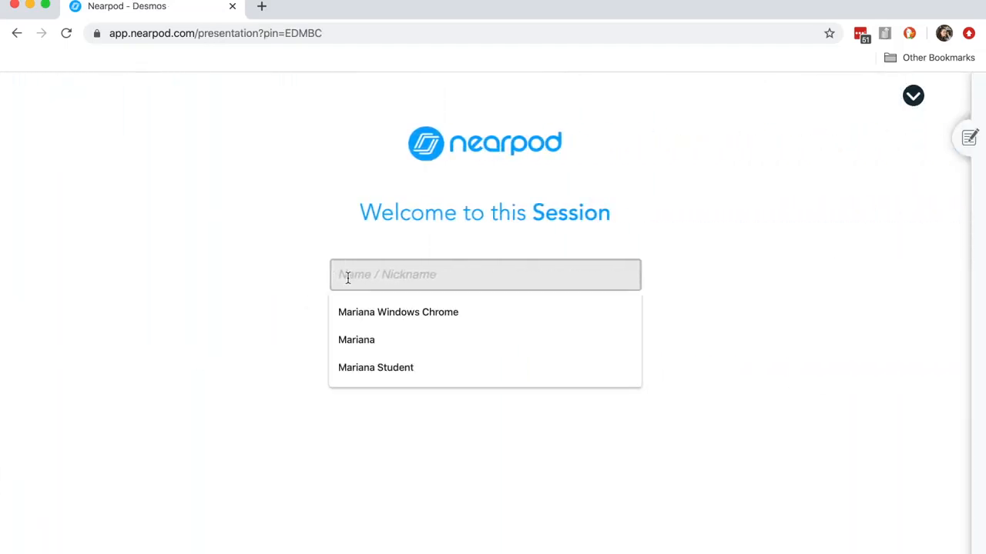
pyautogui.write('Student')
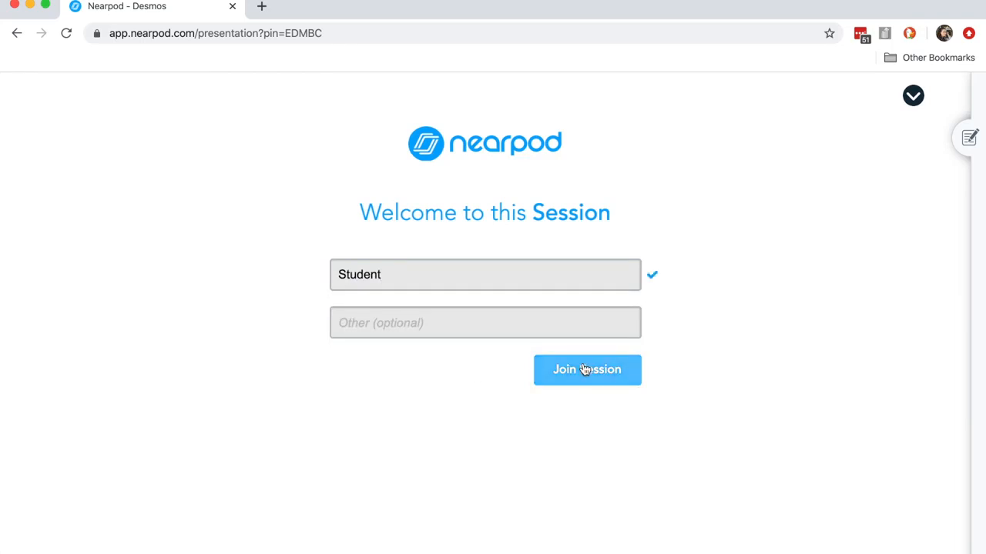
pyautogui.click(587, 370)
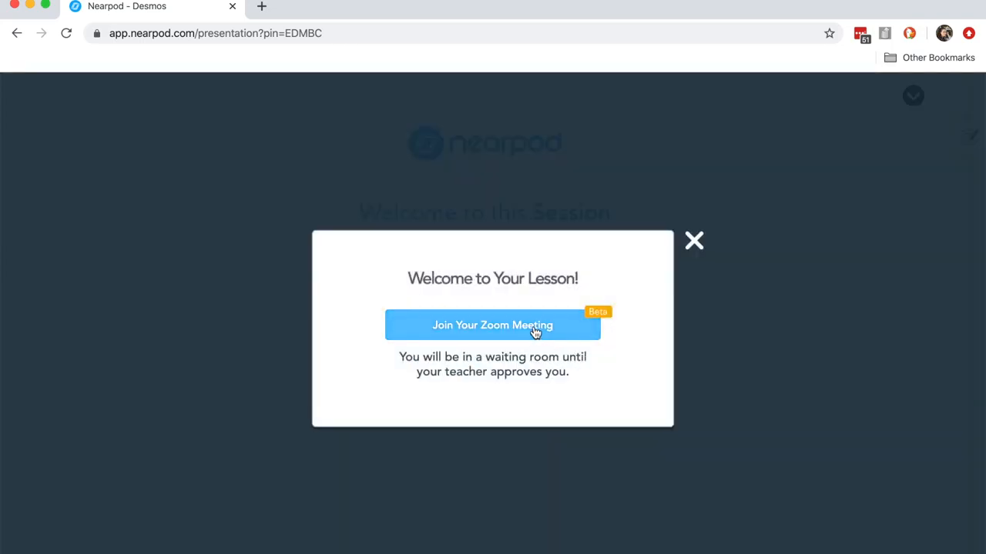
# Launch the student's Zoom meeting in the Zoom app, then return to the Nearpod Desmos lesson.
pyautogui.click(492, 325)
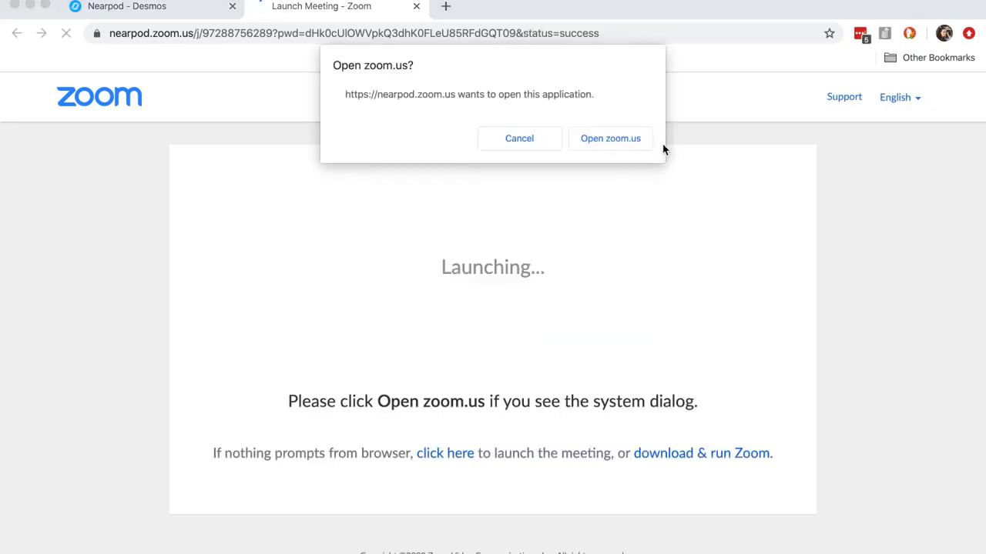
pyautogui.click(610, 138)
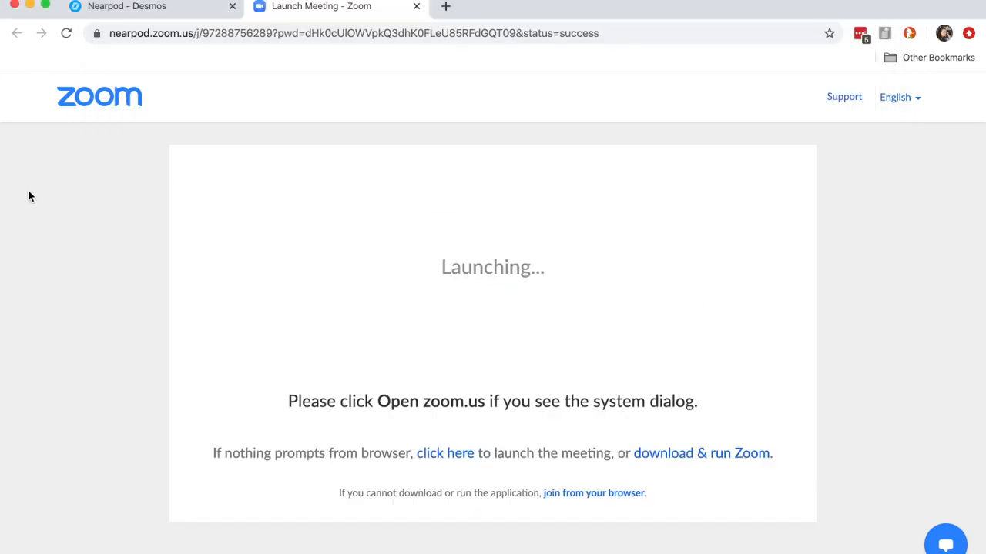
pyautogui.click(127, 6)
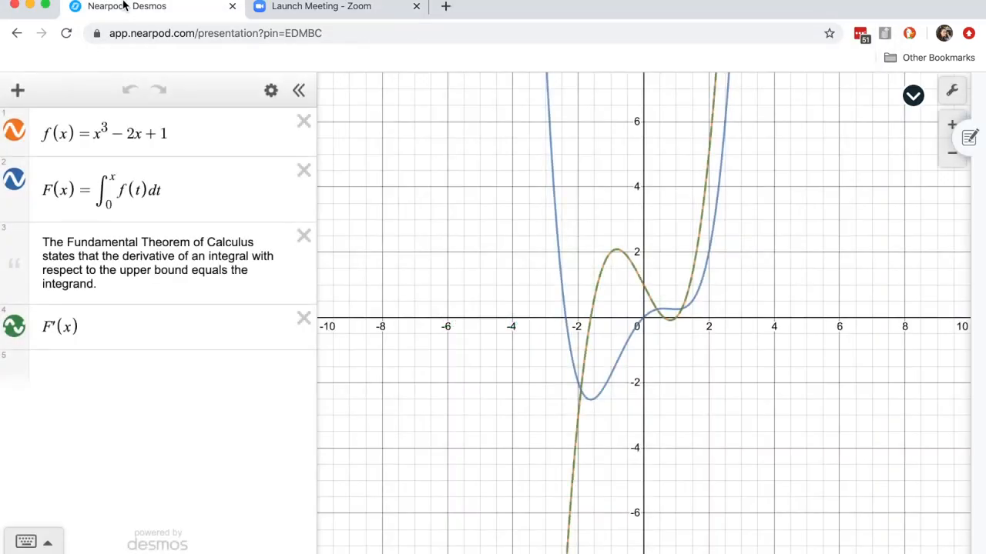